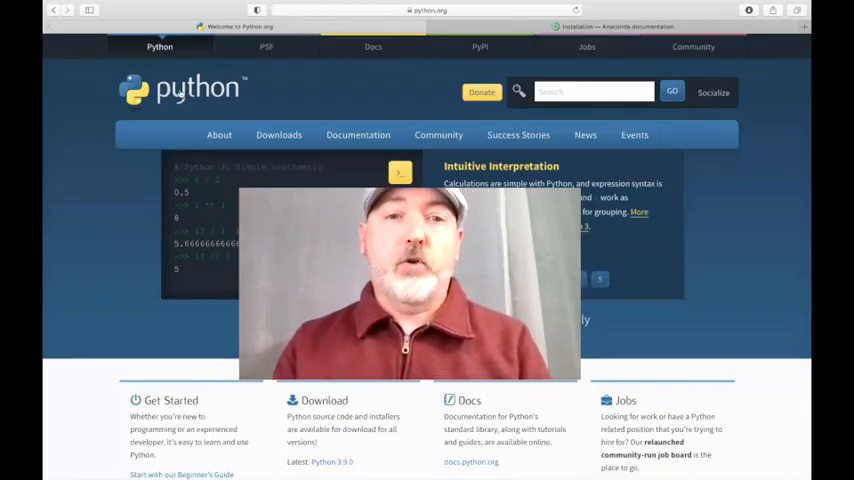
# - Leave the python.org Downloads menu and switch to the Anaconda Installation documentation tab
pyautogui.click(280, 136)
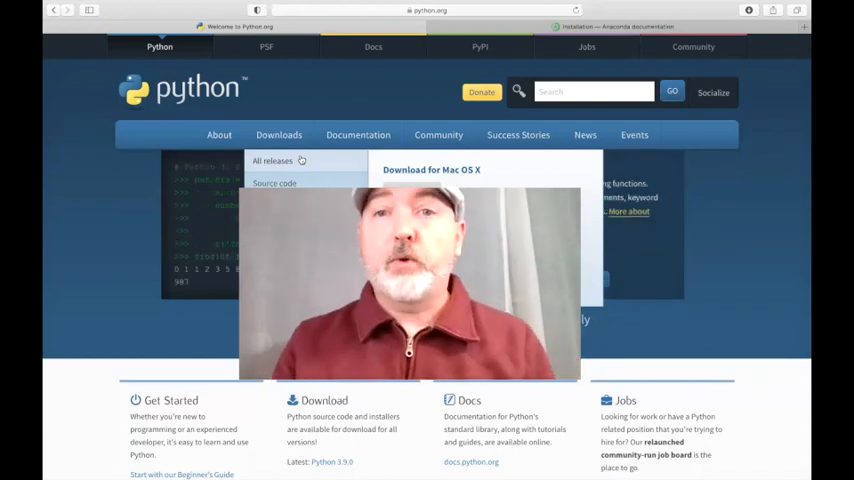
pyautogui.click(616, 28)
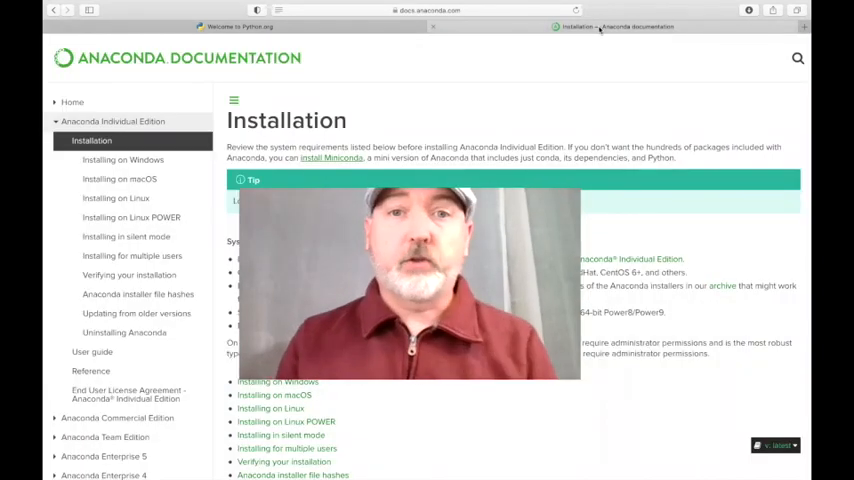
pyautogui.click(428, 10)
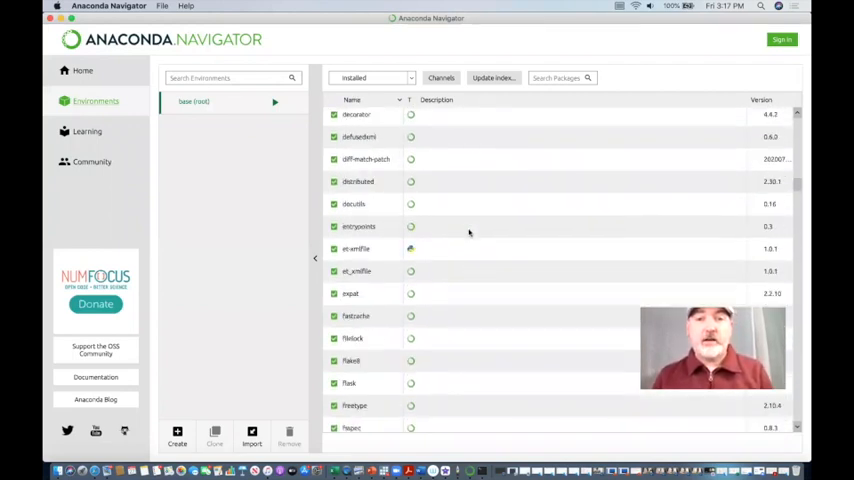
# - Browse the installed package list, then look through the Learning resources page
pyautogui.scroll(3)
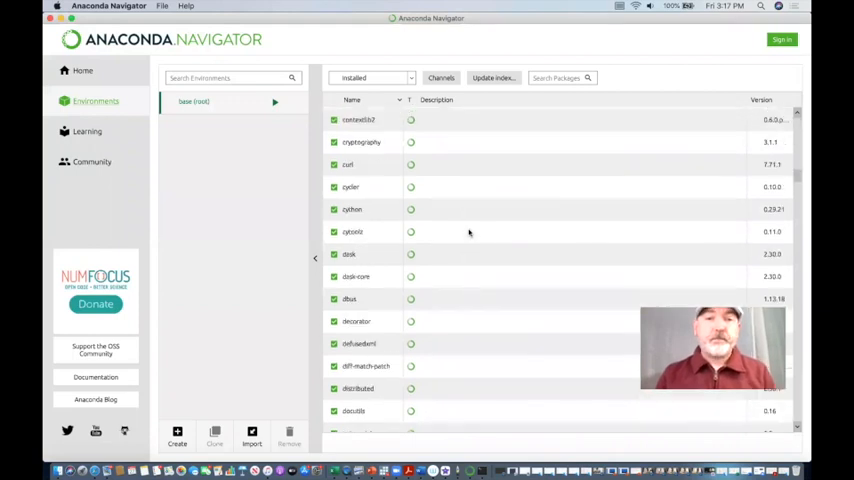
pyautogui.scroll(-3)
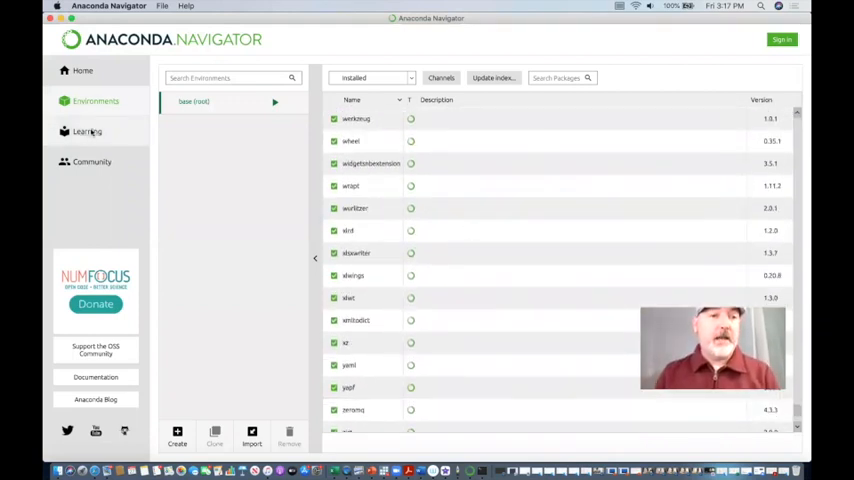
pyautogui.click(88, 132)
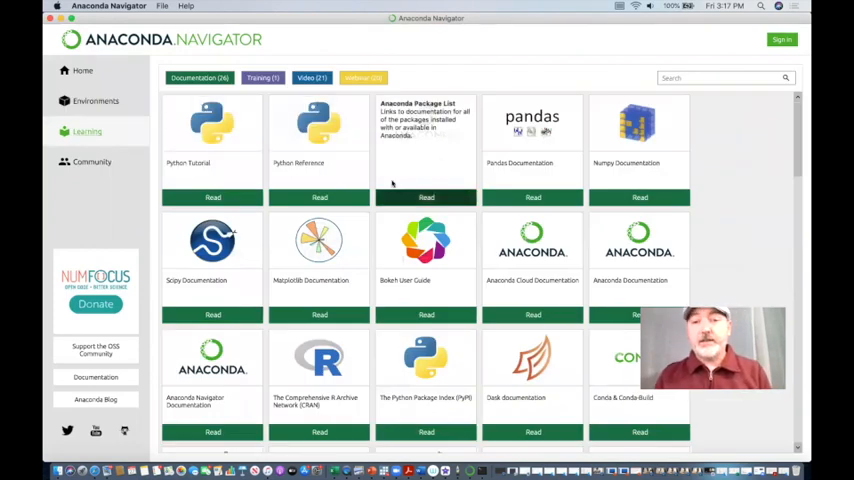
pyautogui.scroll(-3)
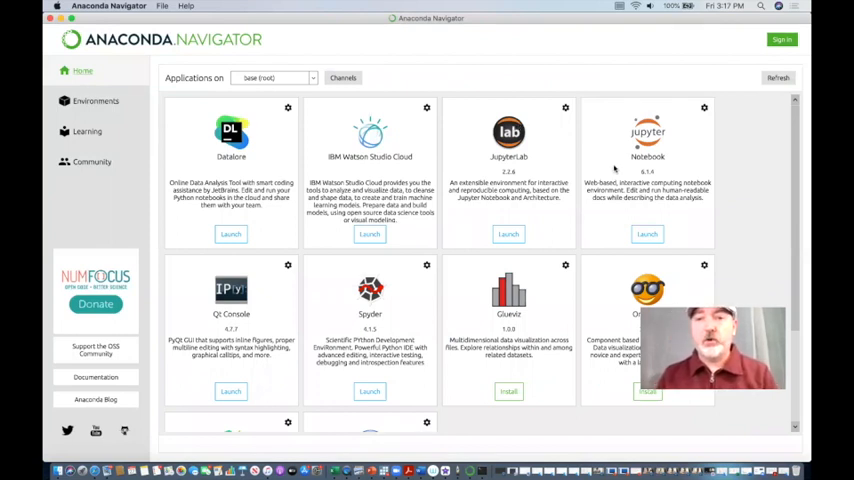
pyautogui.moveTo(648, 234)
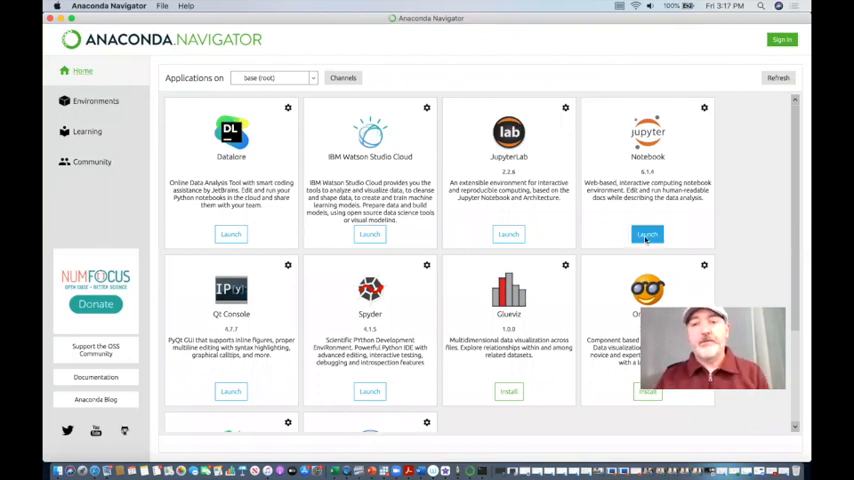
# - Launch Jupyter Notebook from Navigator and continue to its file browser in the browser
pyautogui.click(648, 234)
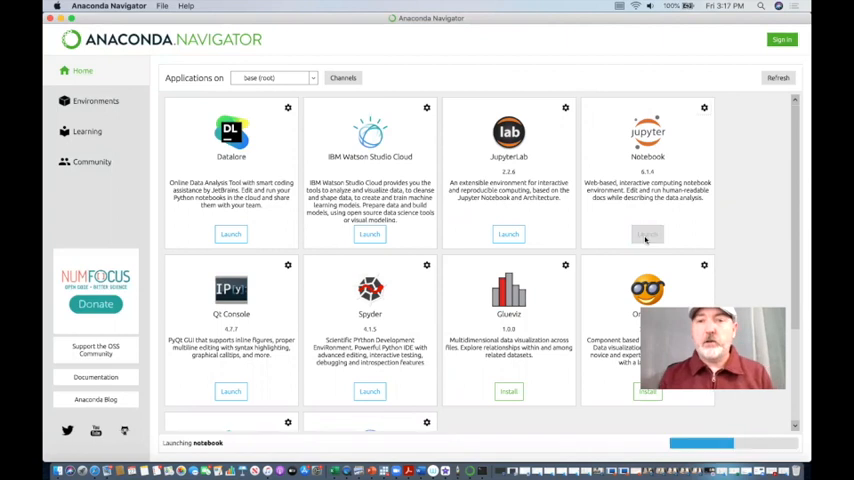
pyautogui.click(648, 234)
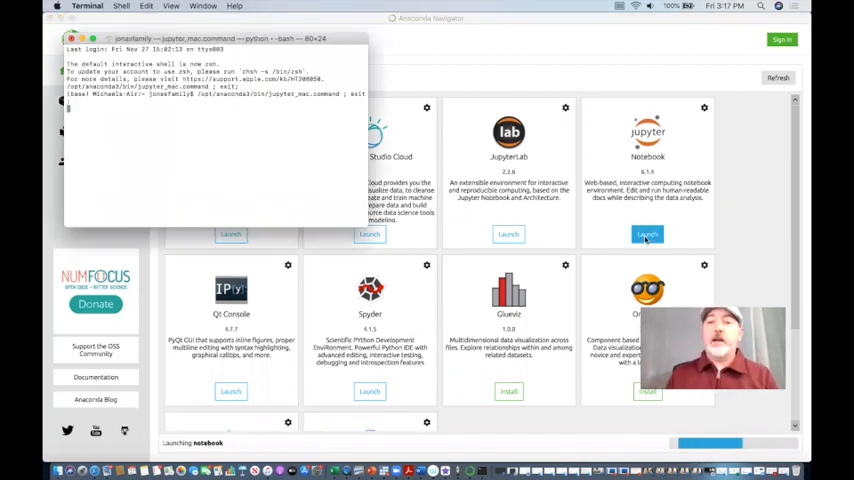
pyautogui.click(648, 234)
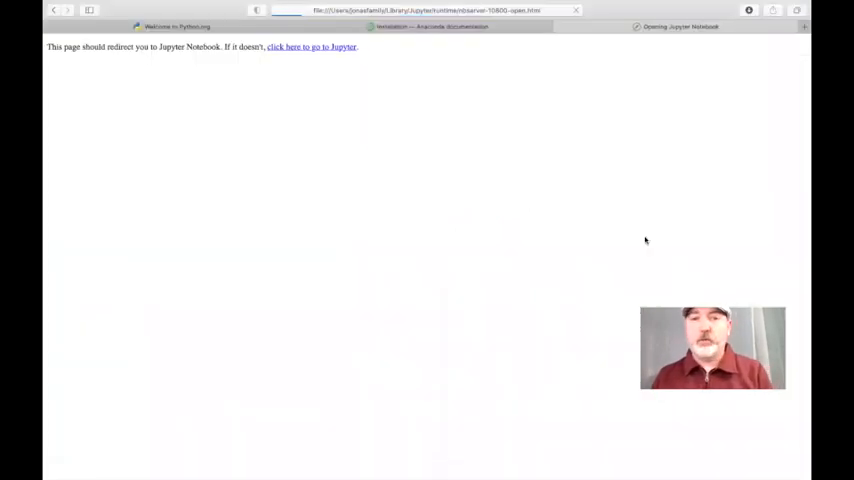
pyautogui.click(312, 48)
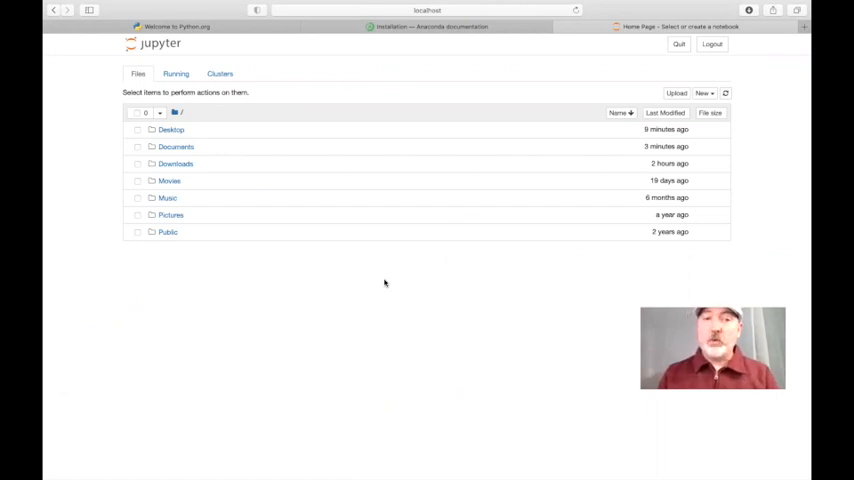
pyautogui.moveTo(280, 108)
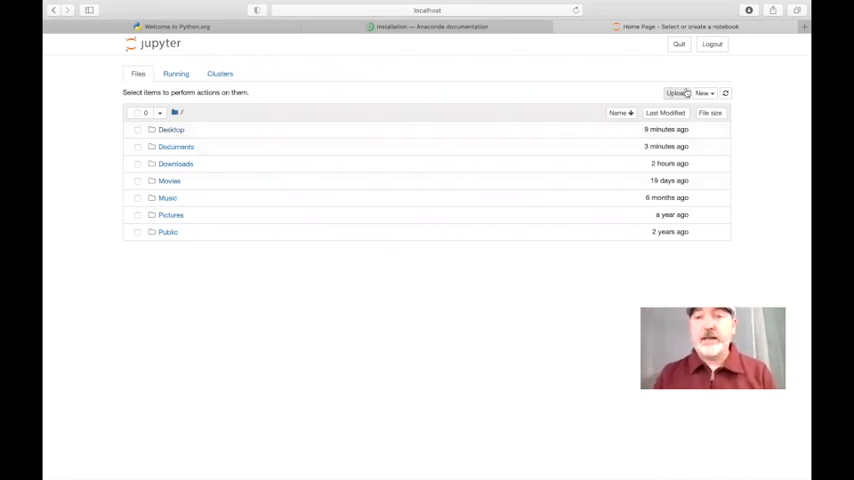
# - Create a new untitled Python 3 notebook from the New menu
pyautogui.click(704, 92)
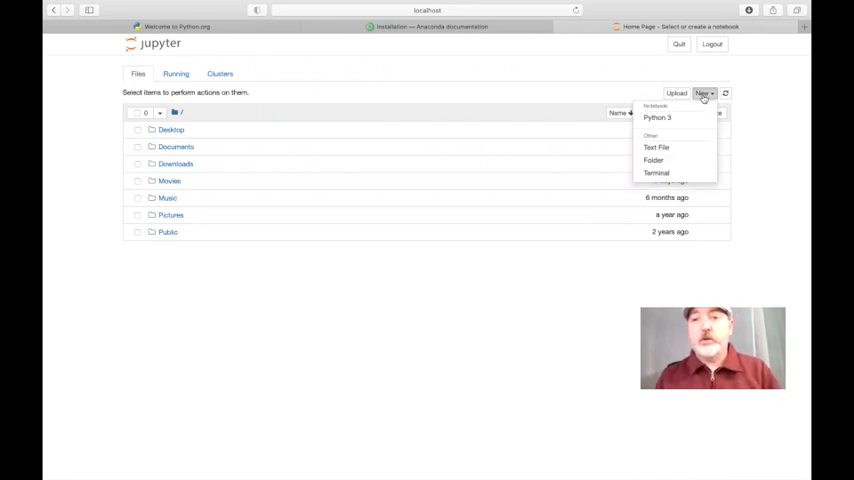
pyautogui.moveTo(656, 116)
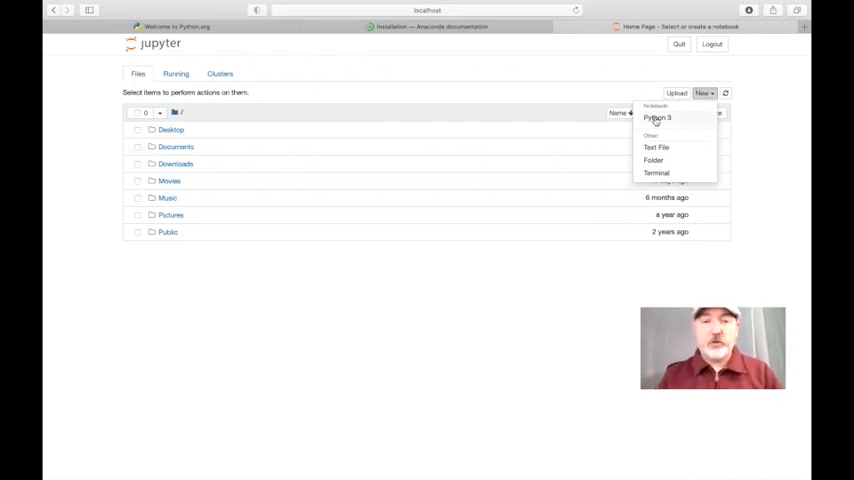
pyautogui.click(656, 116)
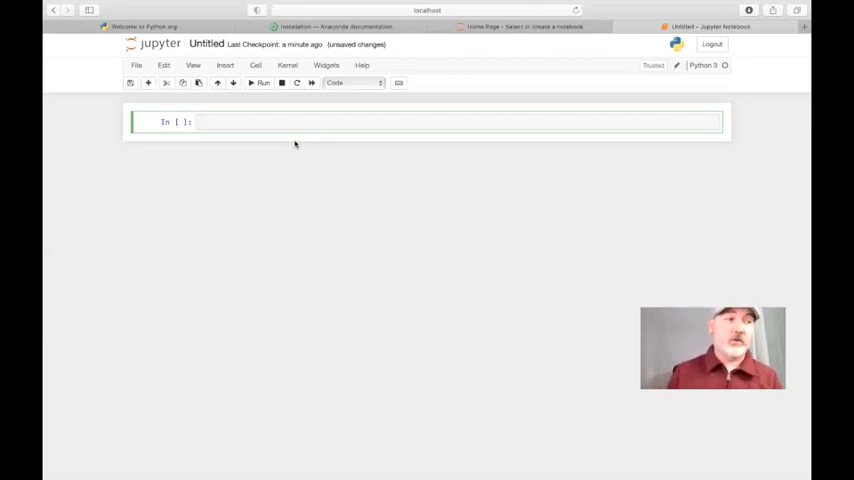
# - Run !pip install pandas-datareader in the first cell, reporting requirements already satisfied
pyautogui.write('p')
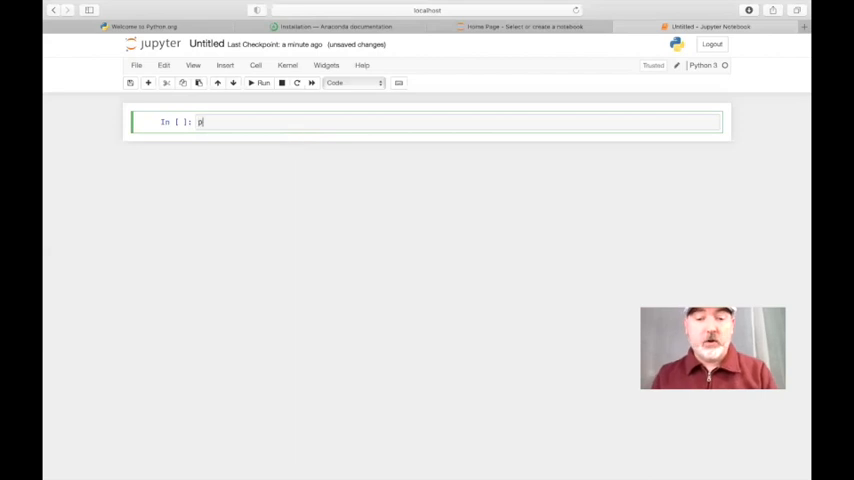
pyautogui.write('ip')
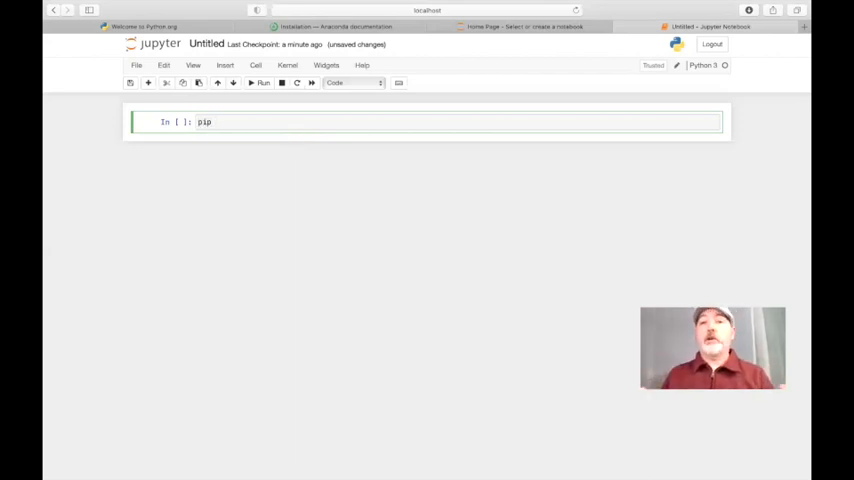
pyautogui.write('" "')
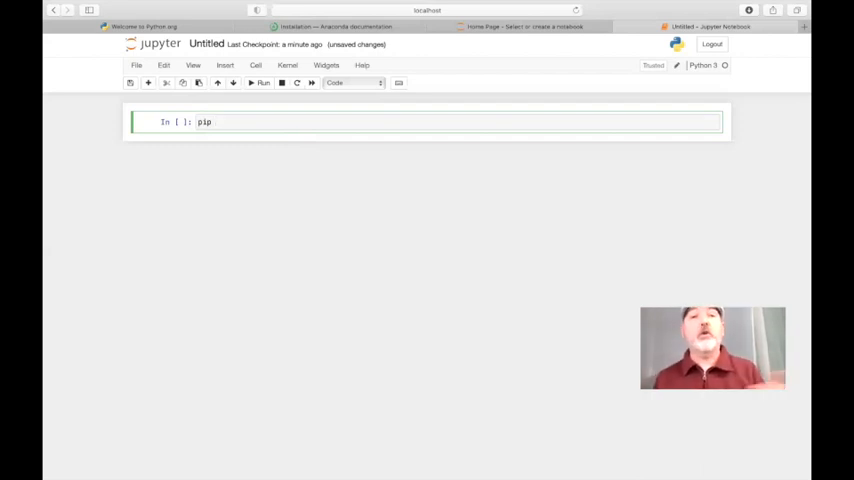
pyautogui.write('install pa')
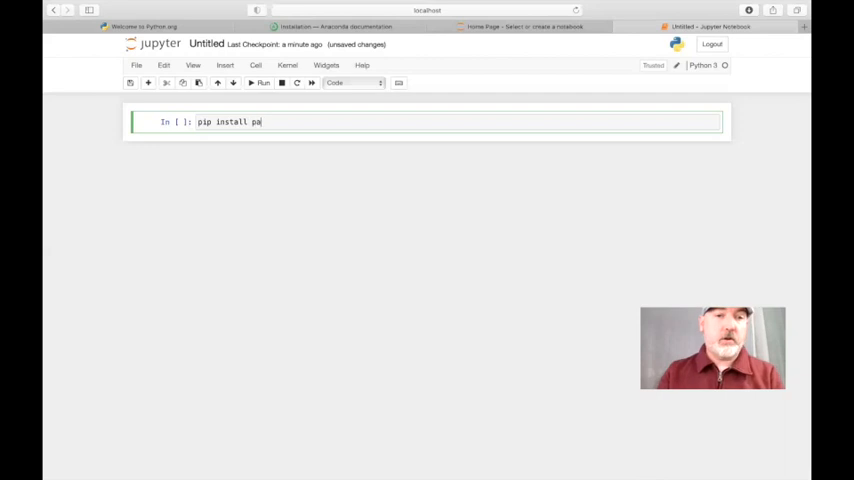
pyautogui.write('ndas-')
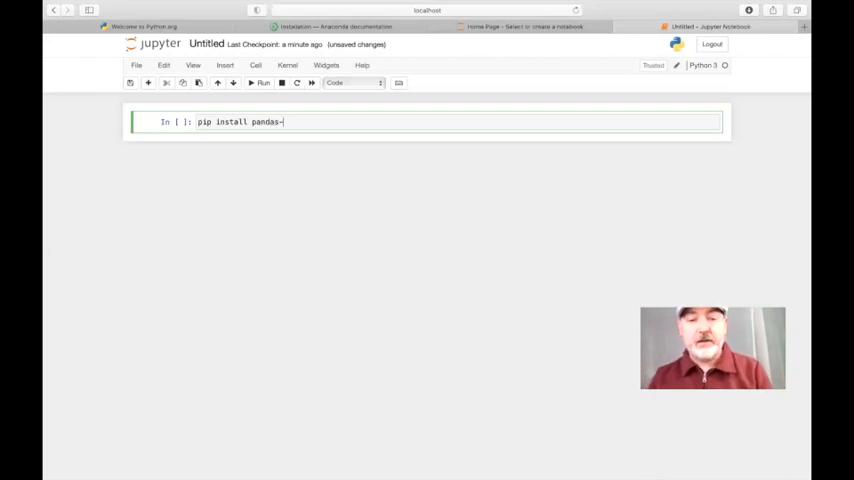
pyautogui.write('datar')
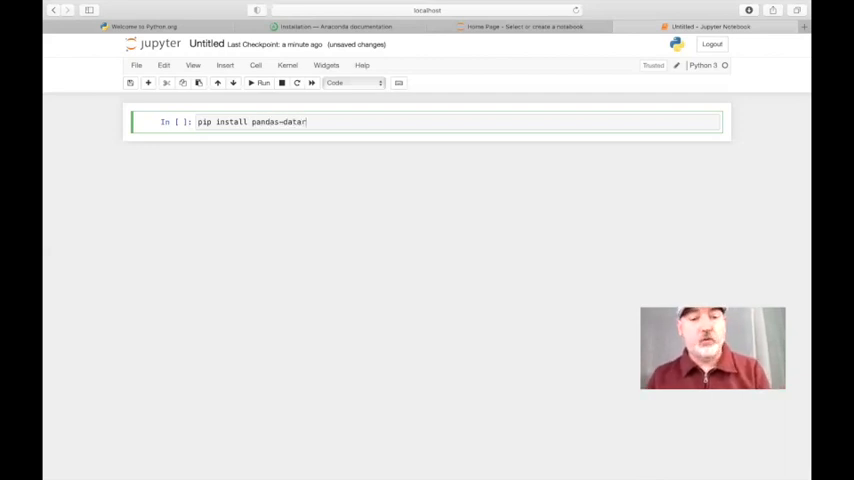
pyautogui.write('eader')
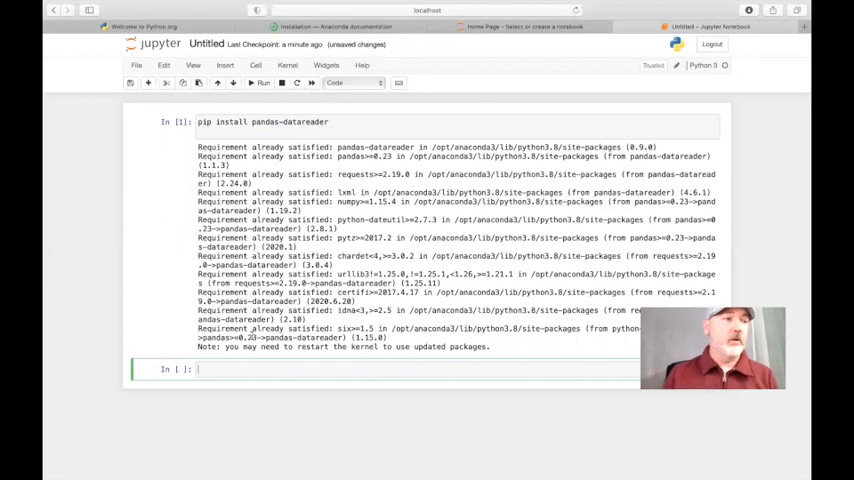
# - Import pandas_datareader as pdr in a new cell
pyautogui.write('import')
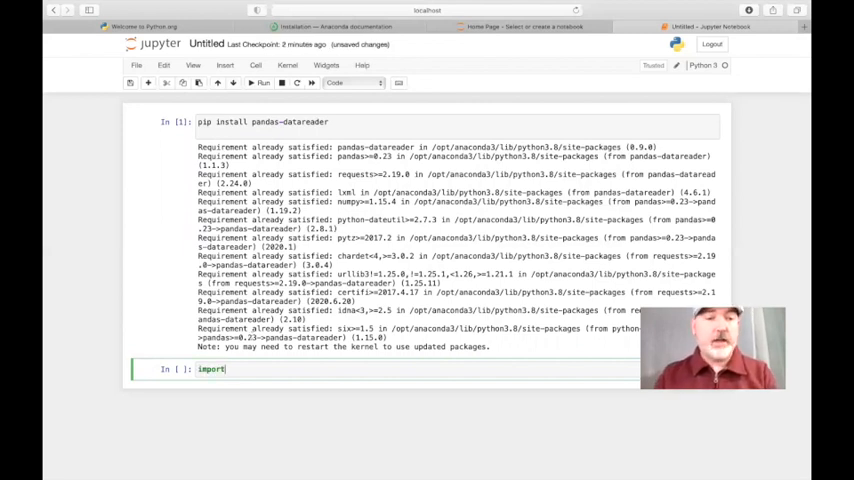
pyautogui.write('pa')
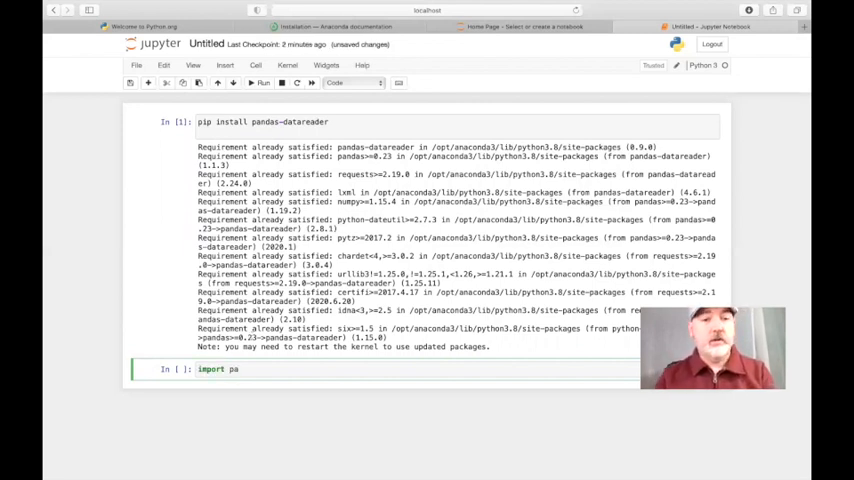
pyautogui.write('ndas_datareader as pdr')
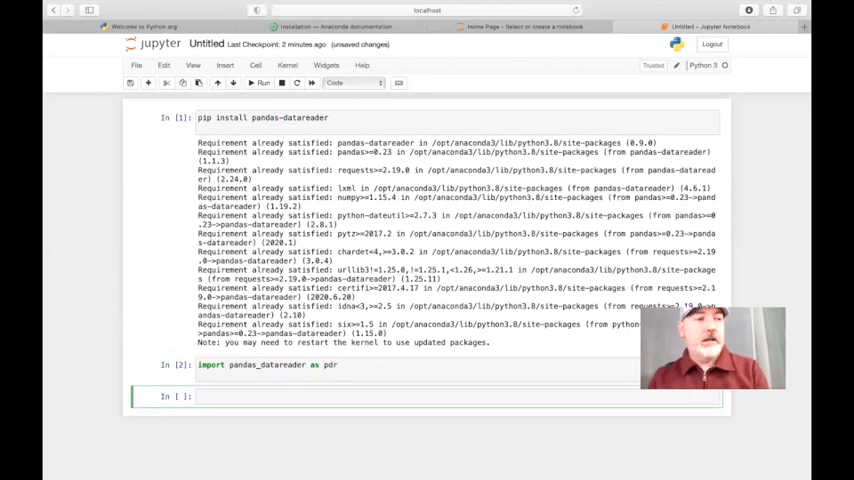
# - Fetch the FRED 'FEDFUNDS' series into data1 with pdr.get_data_fred
pyautogui.write('data')
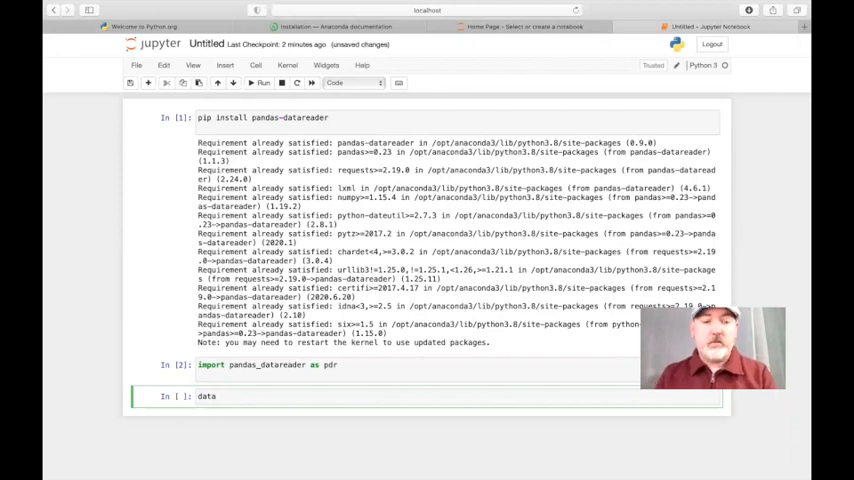
pyautogui.write('1')
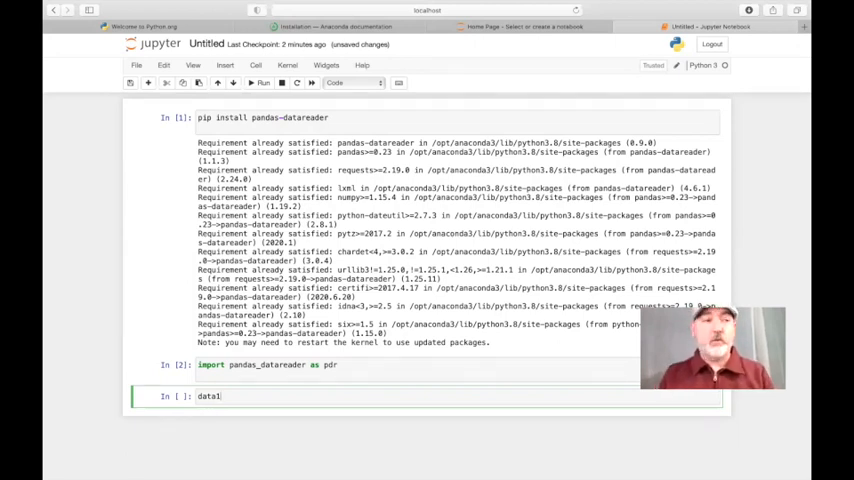
pyautogui.write('=')
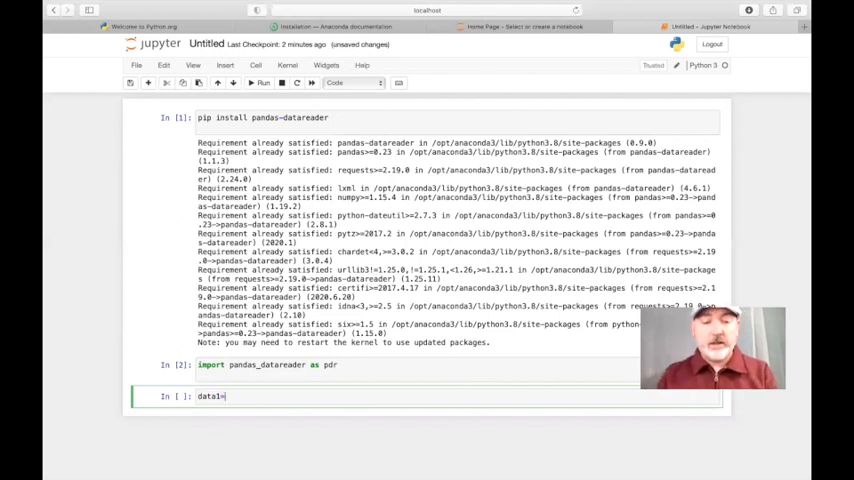
pyautogui.write('pdr')
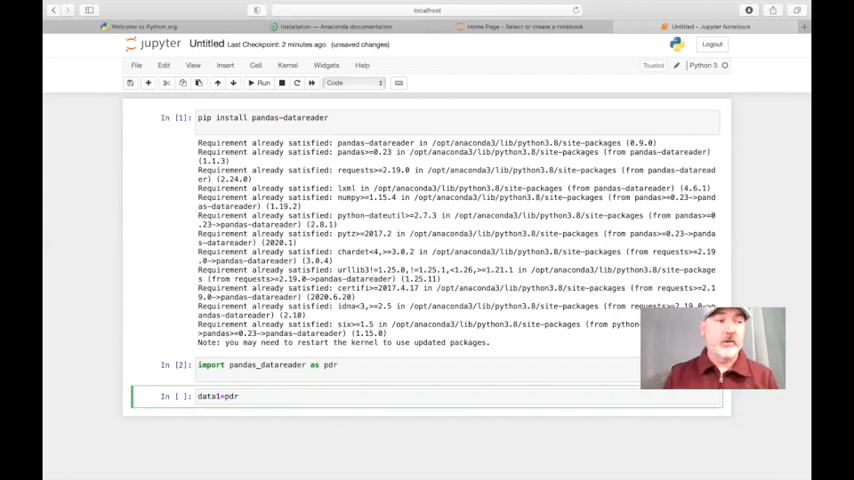
pyautogui.write('.')
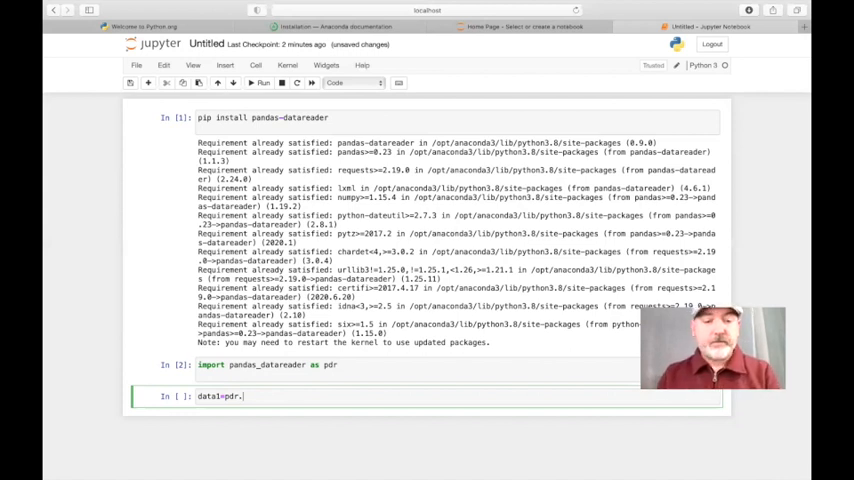
pyautogui.write('get')
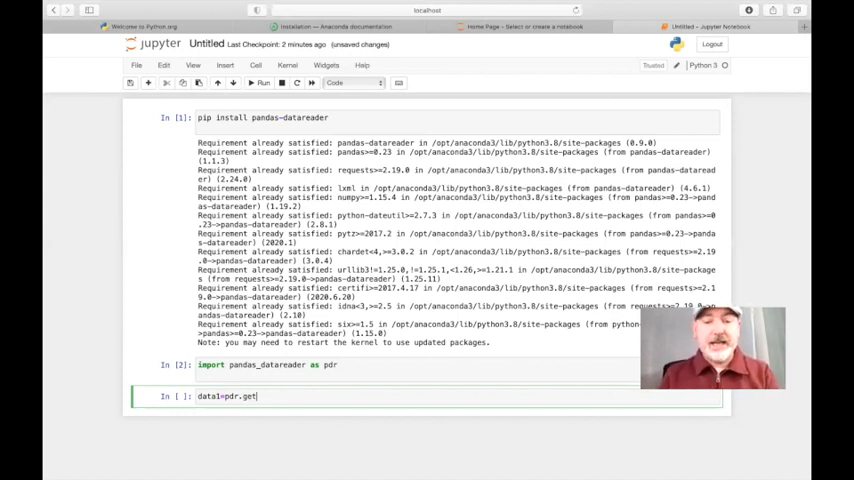
pyautogui.write('_data_f')
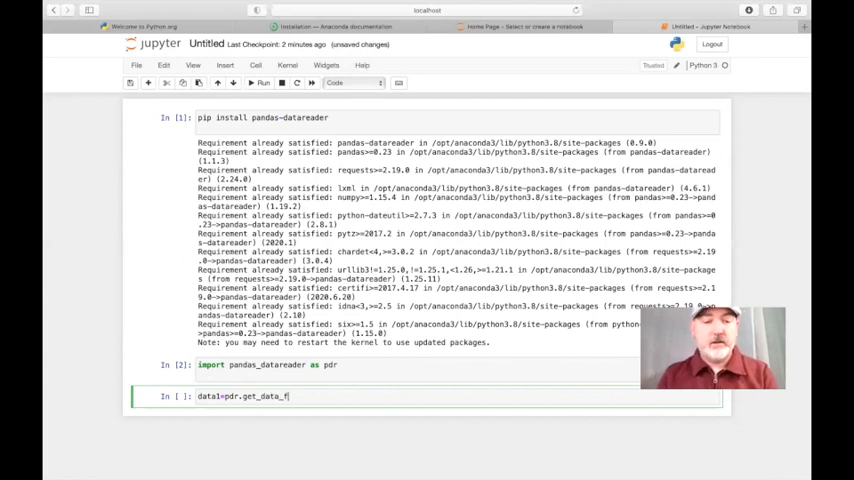
pyautogui.write('red()')
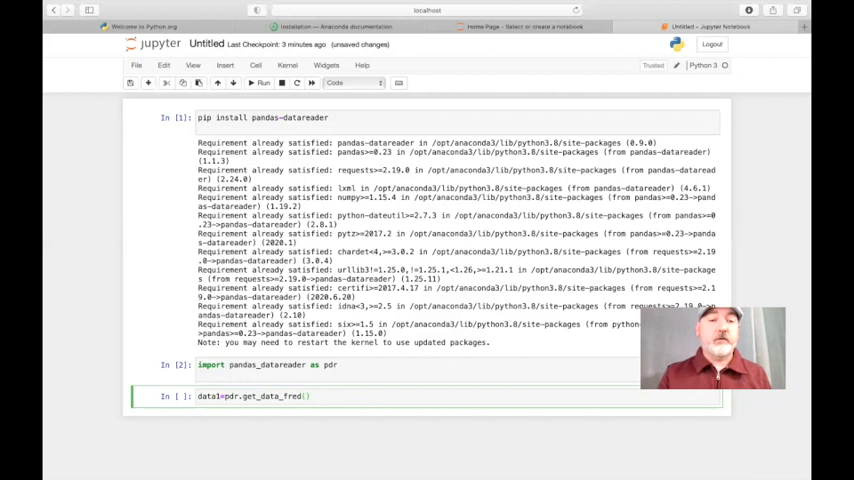
pyautogui.write("''")
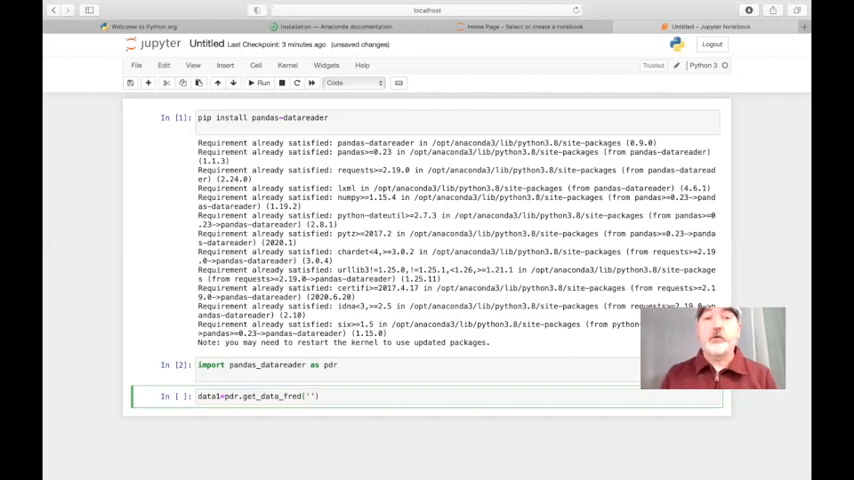
pyautogui.write('FEDFUNDS')
pyautogui.write('data1')
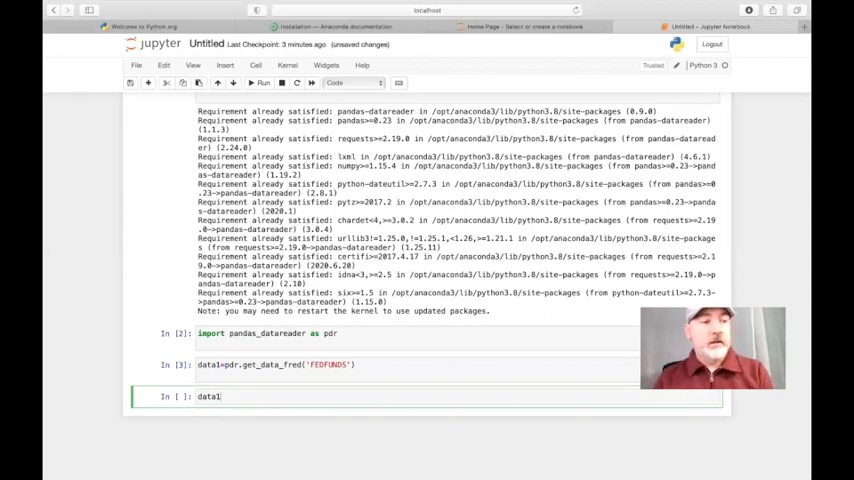
# - Run data1.describe() to show summary statistics of the FEDFUNDS series
pyautogui.write('.descr')
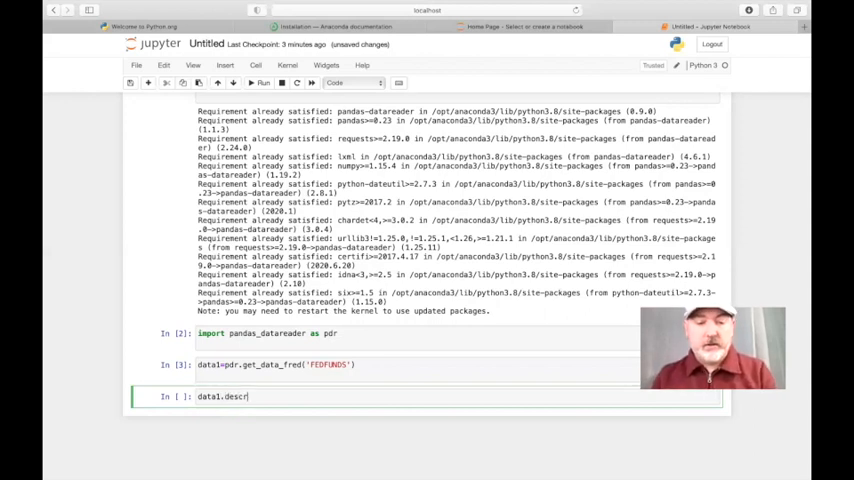
pyautogui.write('ibe()')
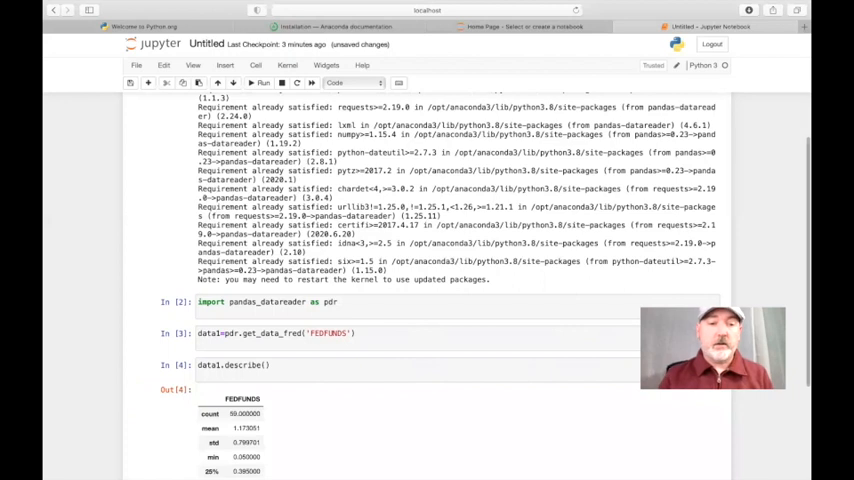
pyautogui.scroll(-3)
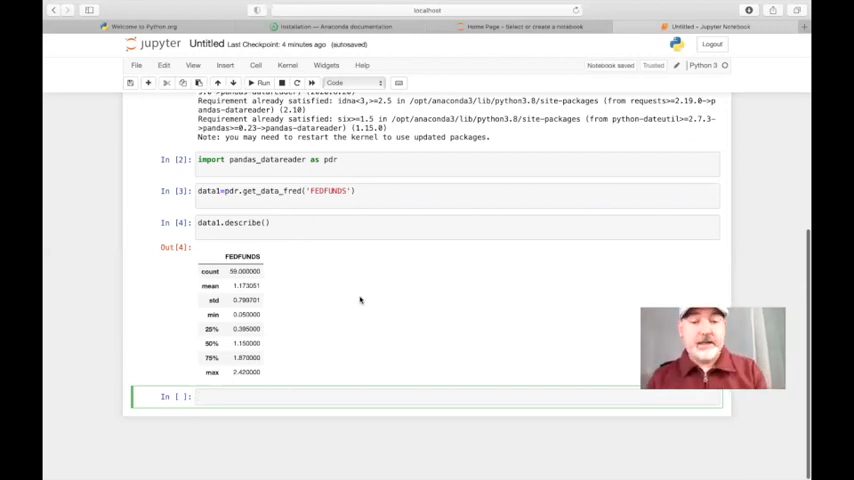
# - Run import matplotlib.pyplot as plt in the empty cell
pyautogui.write('import')
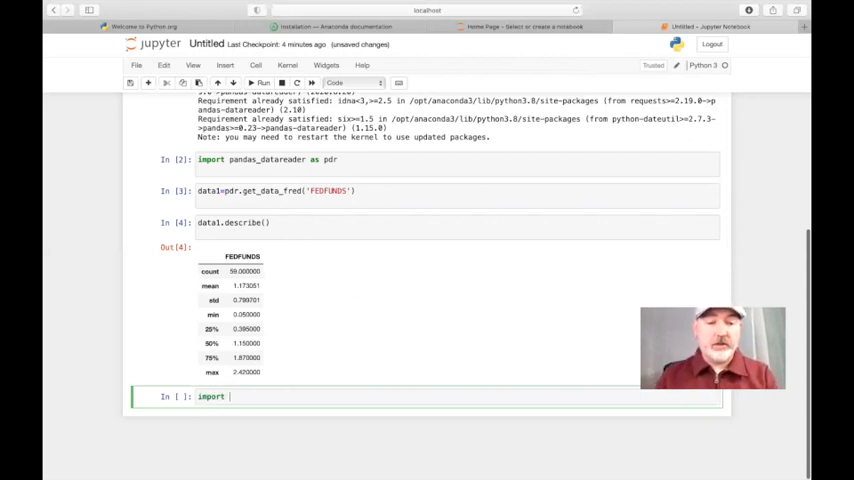
pyautogui.write('matp')
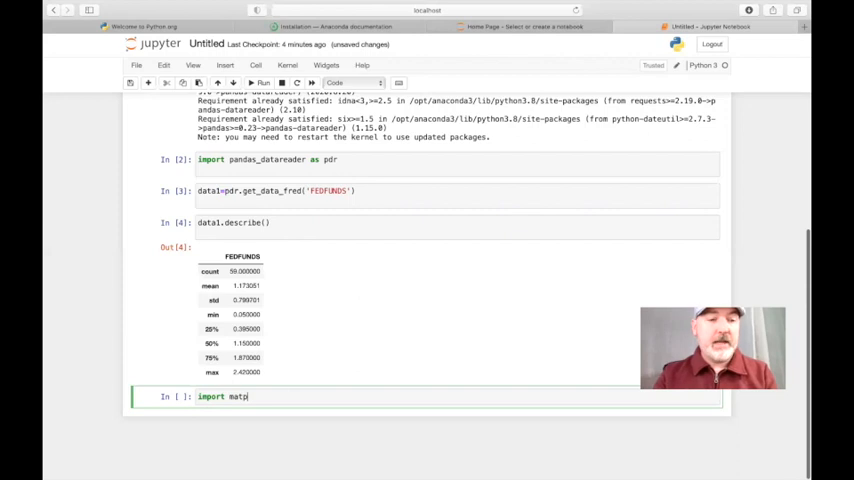
pyautogui.write('lot')
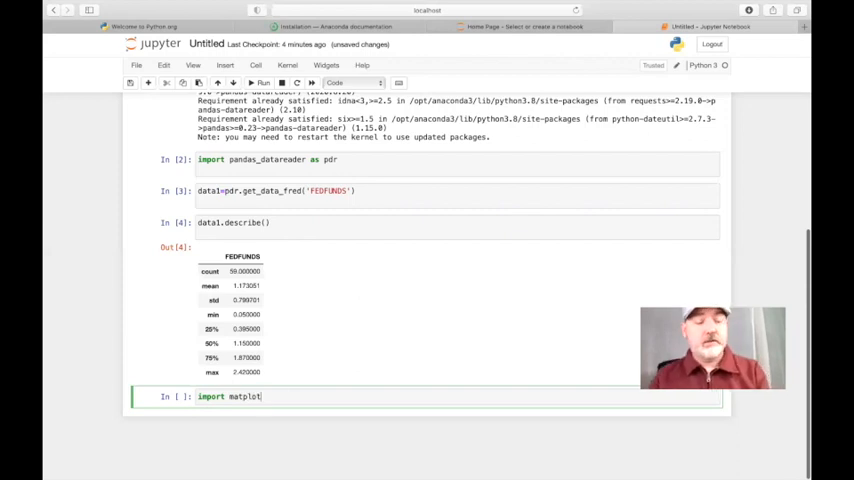
pyautogui.write('lib.')
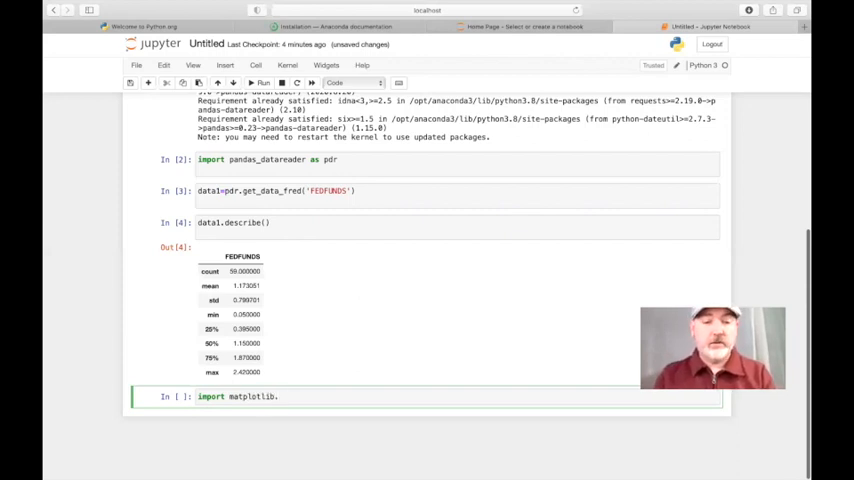
pyautogui.write('.py')
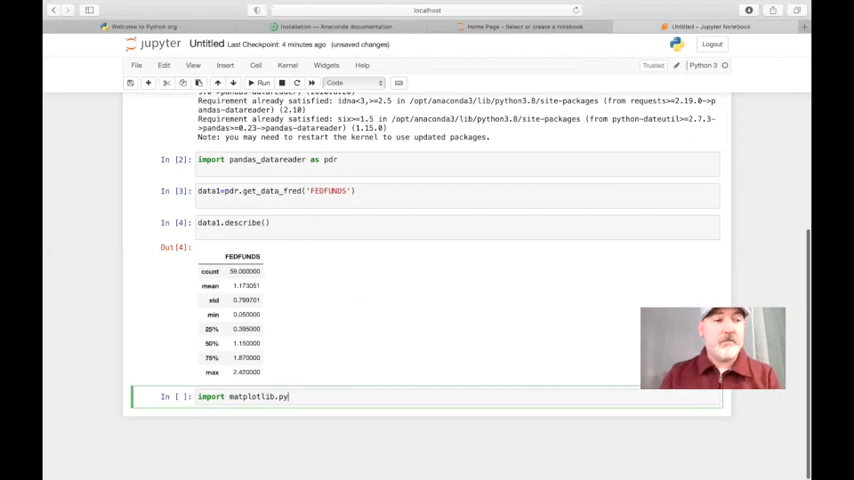
pyautogui.write('plot')
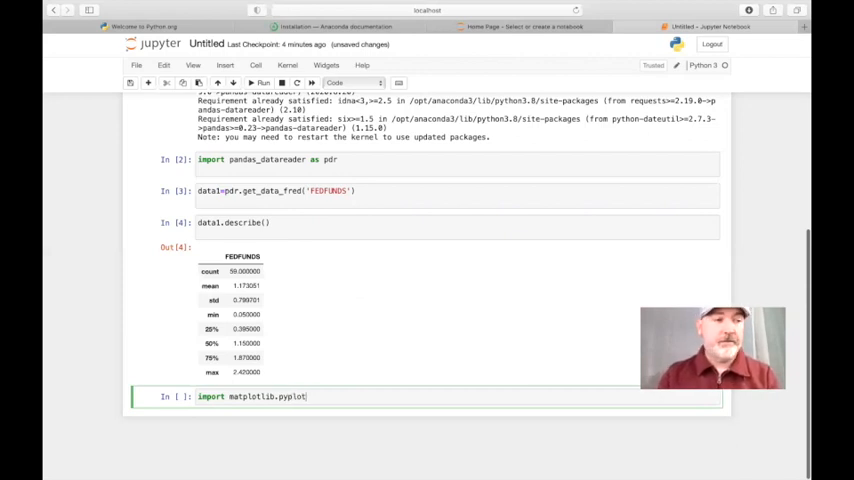
pyautogui.write('as')
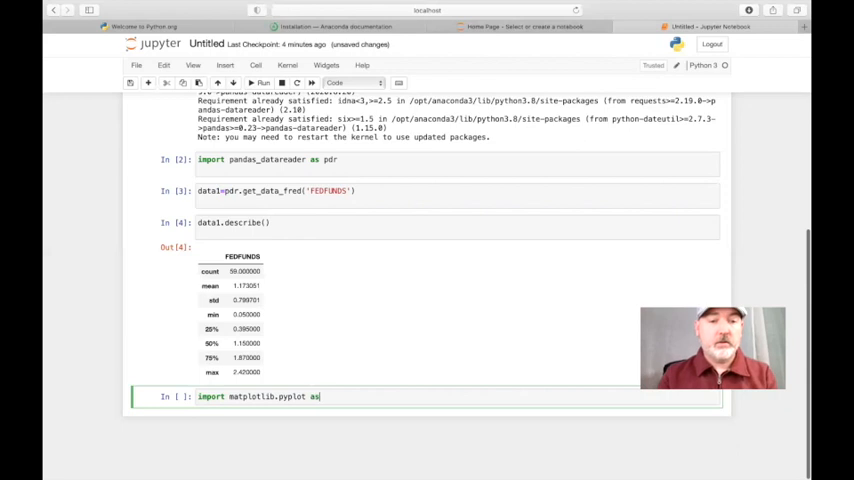
pyautogui.write('plt')
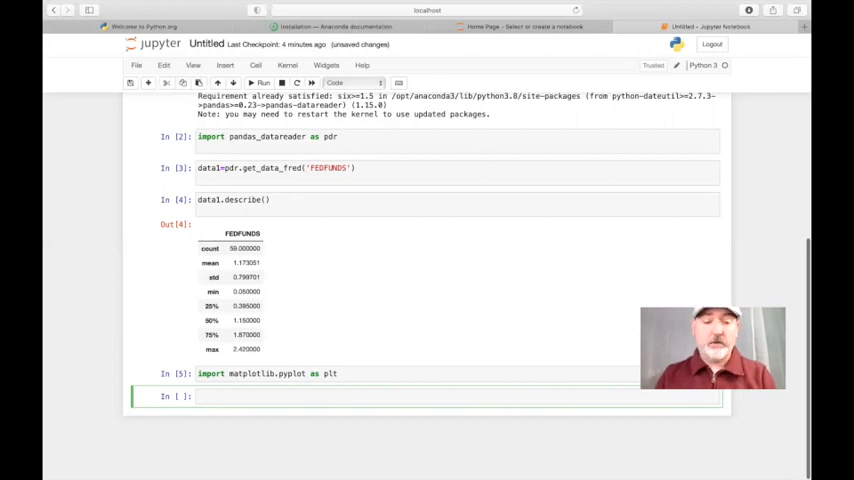
pyautogui.moveTo(360, 296)
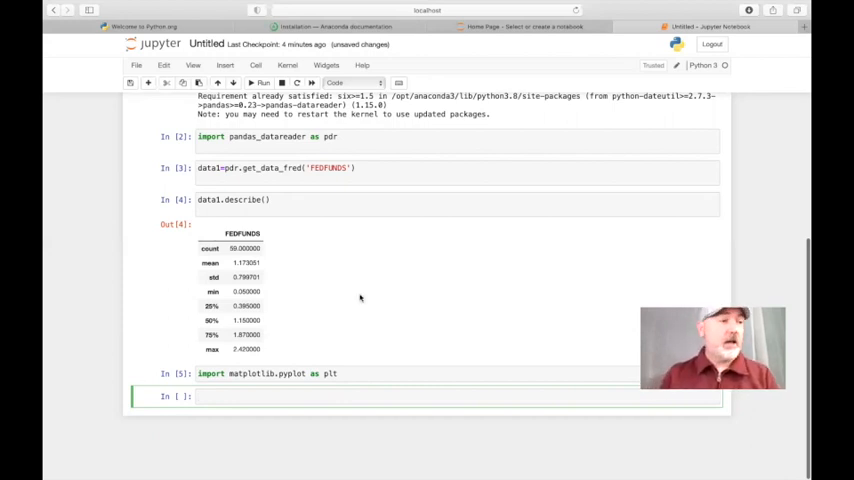
# - Run plt.plot(data1['FEDFUNDS']) to draw the rate's line chart and select the plot output
pyautogui.write('plt')
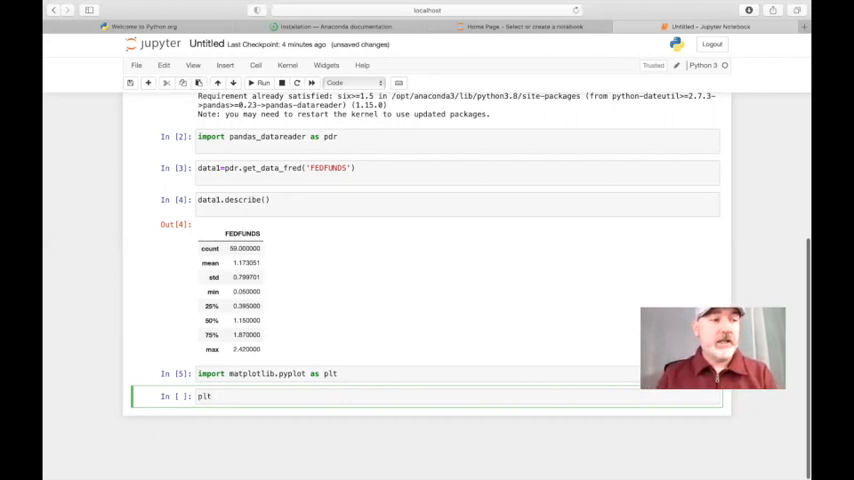
pyautogui.write('.plot')
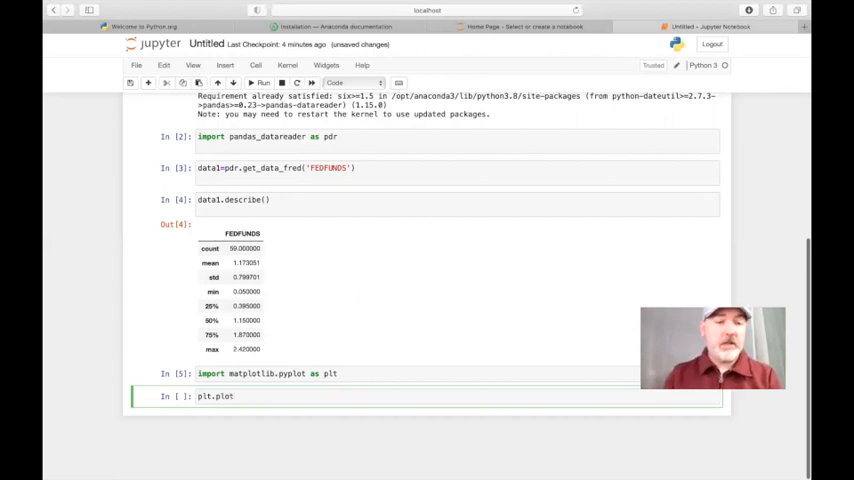
pyautogui.write('()')
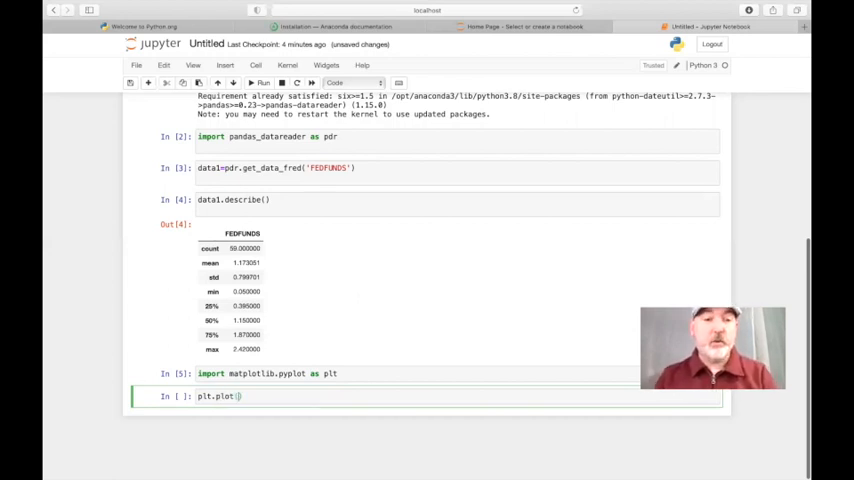
pyautogui.write('data')
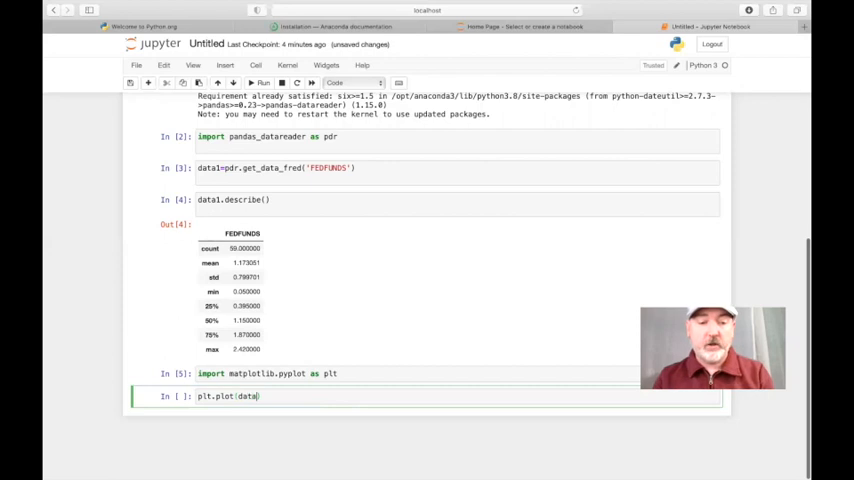
pyautogui.write('1[')
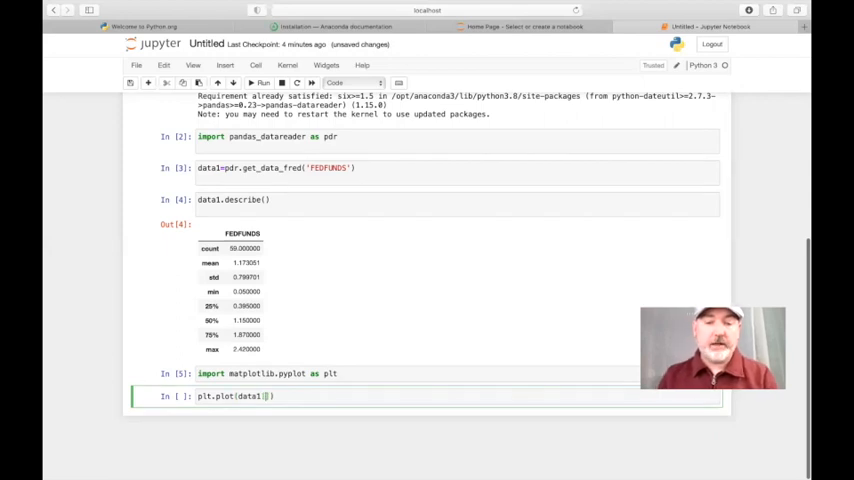
pyautogui.write("''")
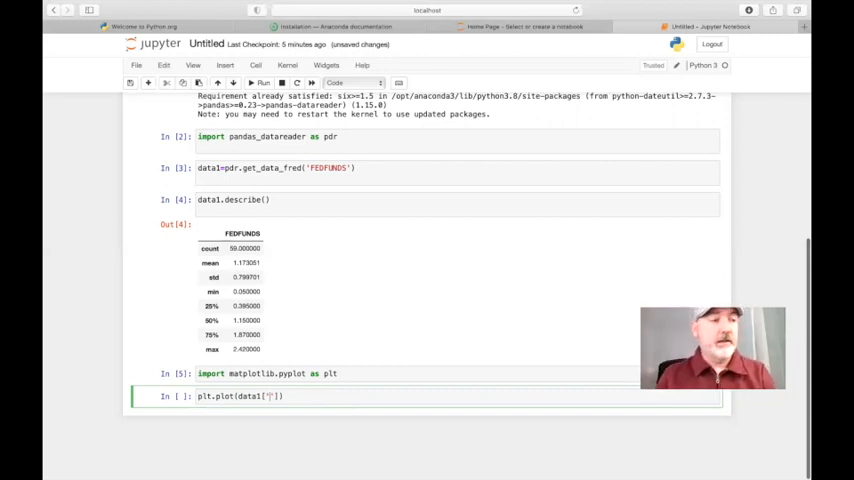
pyautogui.write('FED')
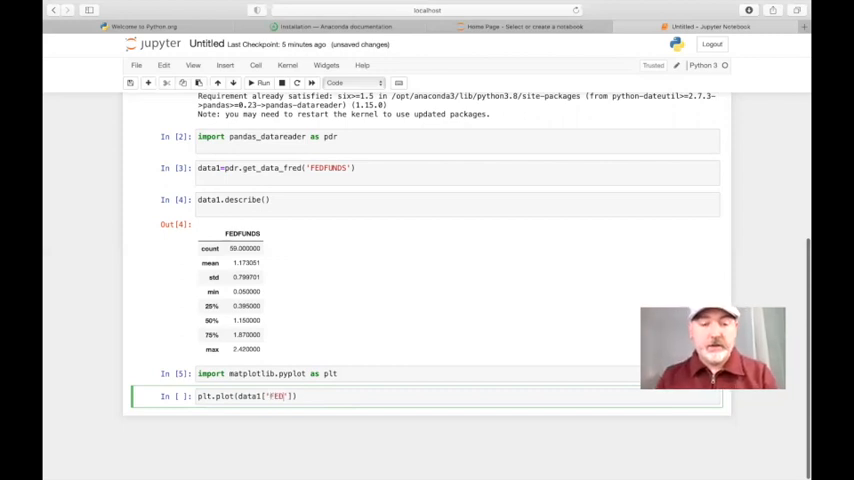
pyautogui.write('FUNDS')
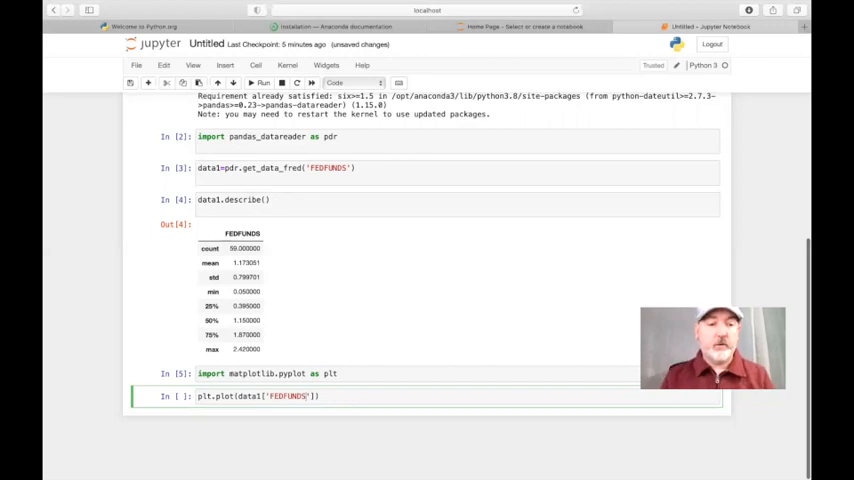
pyautogui.write(']')
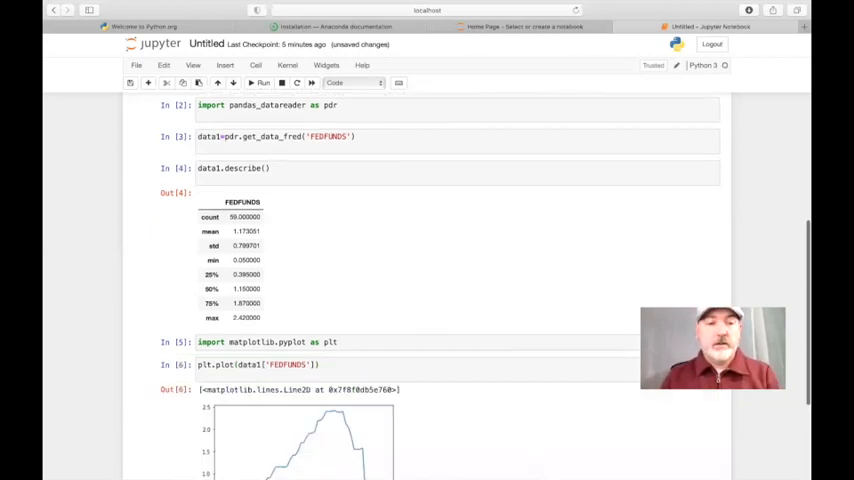
pyautogui.scroll(-3)
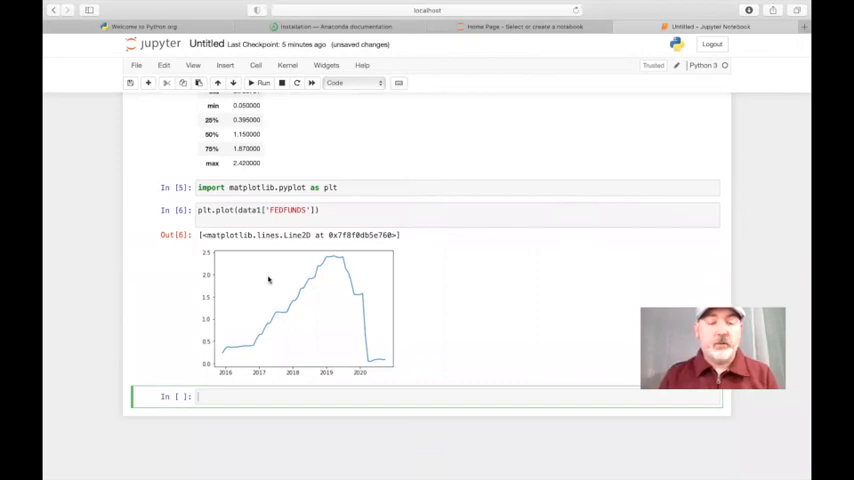
pyautogui.click(300, 290)
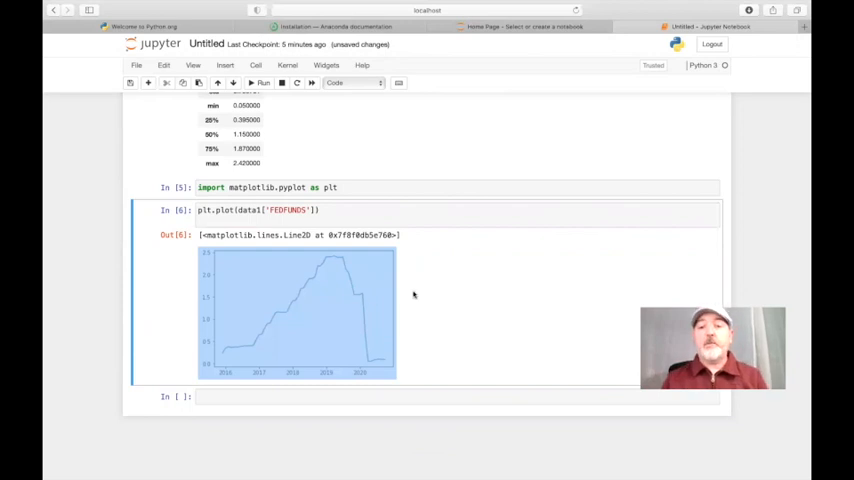
pyautogui.moveTo(420, 302)
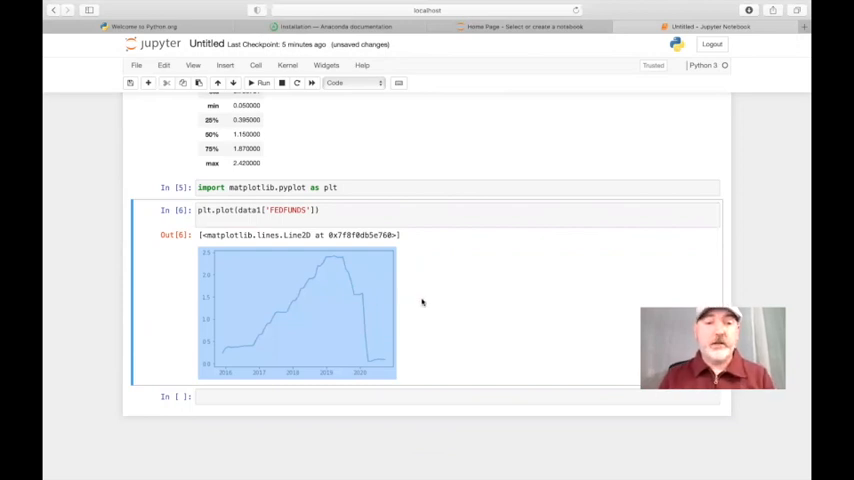